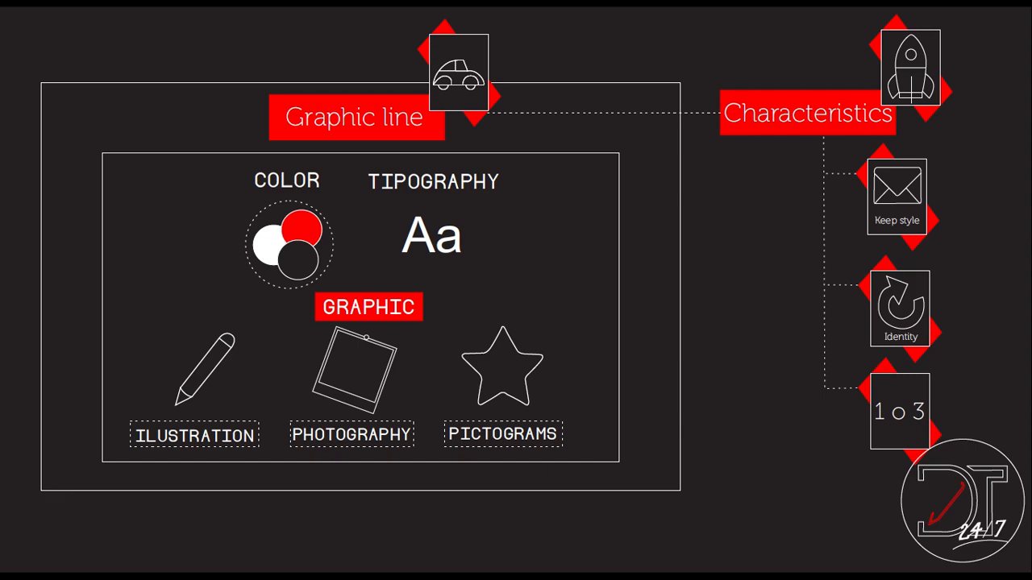
mouse_move(539, 394)
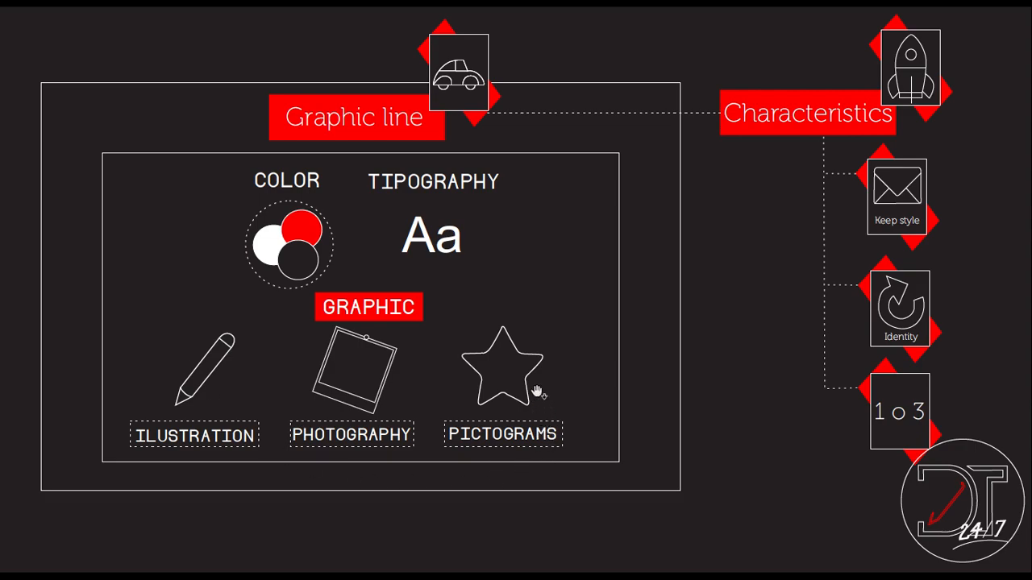